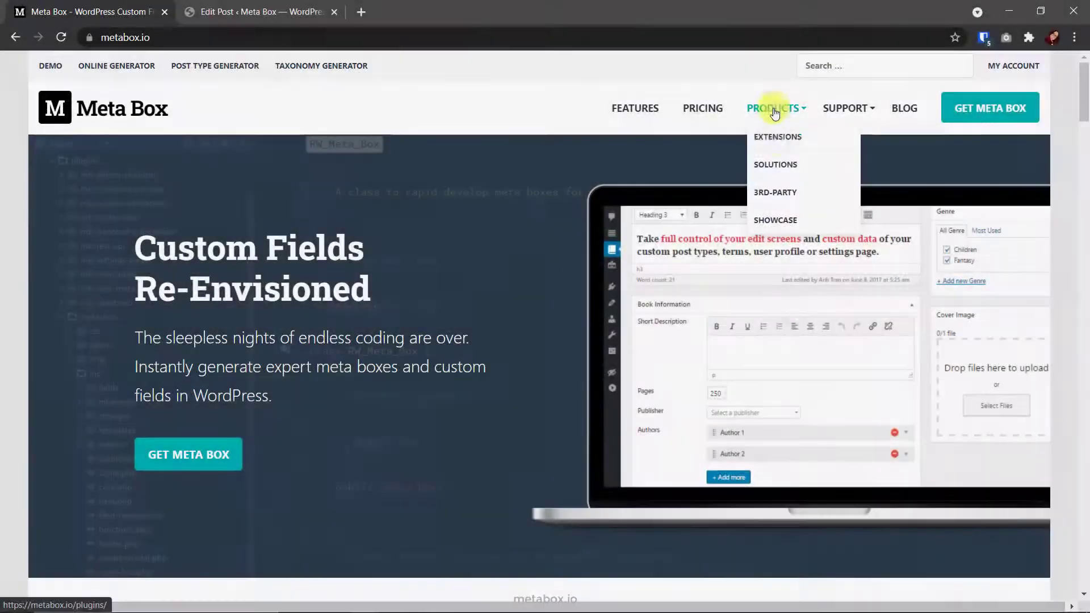
# Reach the MB Rank Math extension page through the Products > Extensions listing on metabox.io
pyautogui.click(776, 136)
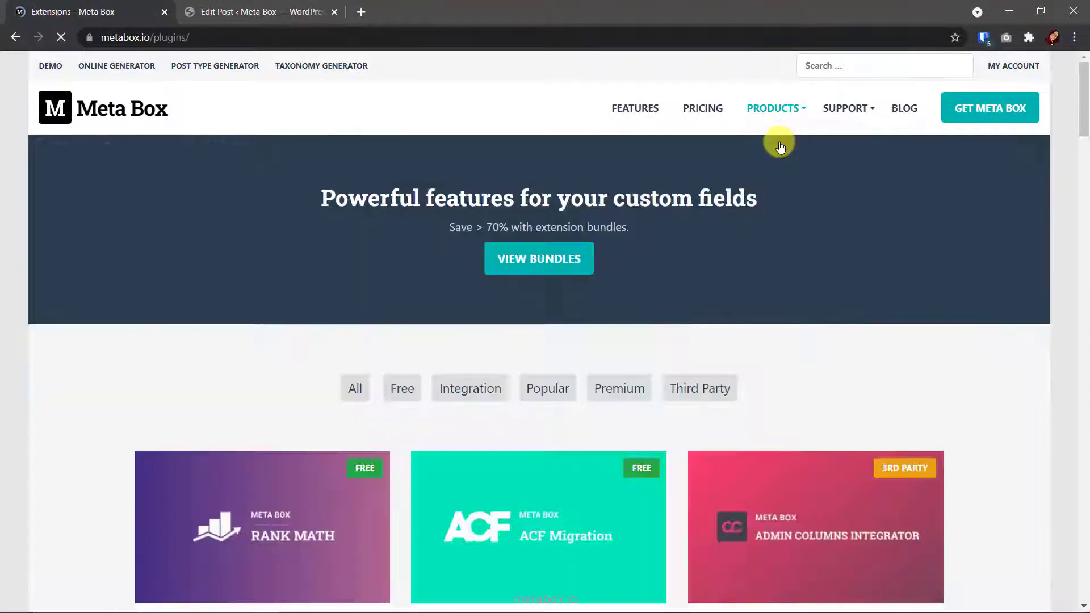
pyautogui.scroll(-3)
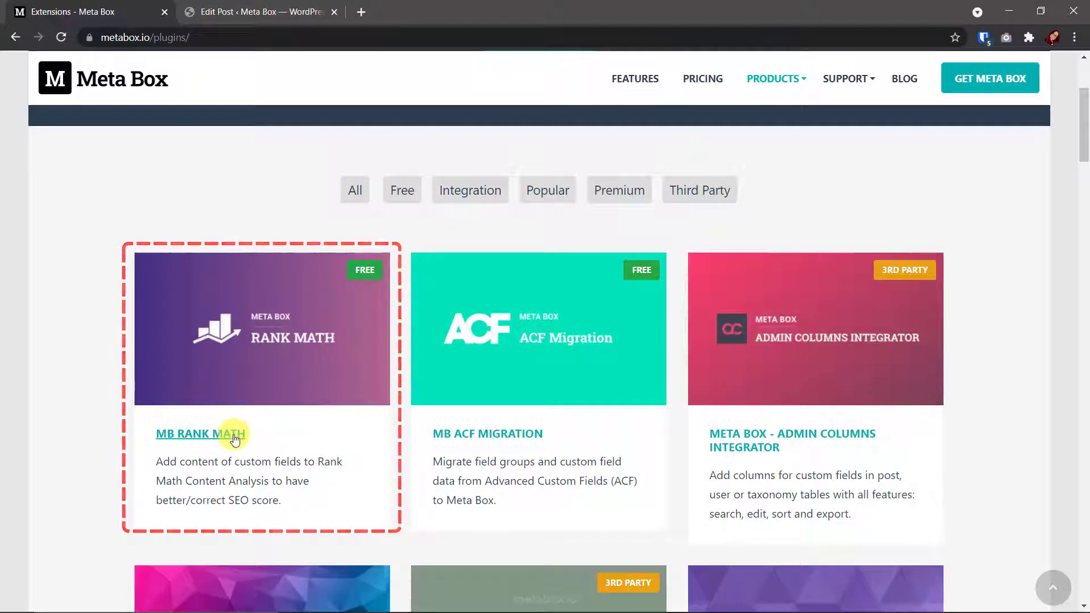
pyautogui.click(200, 433)
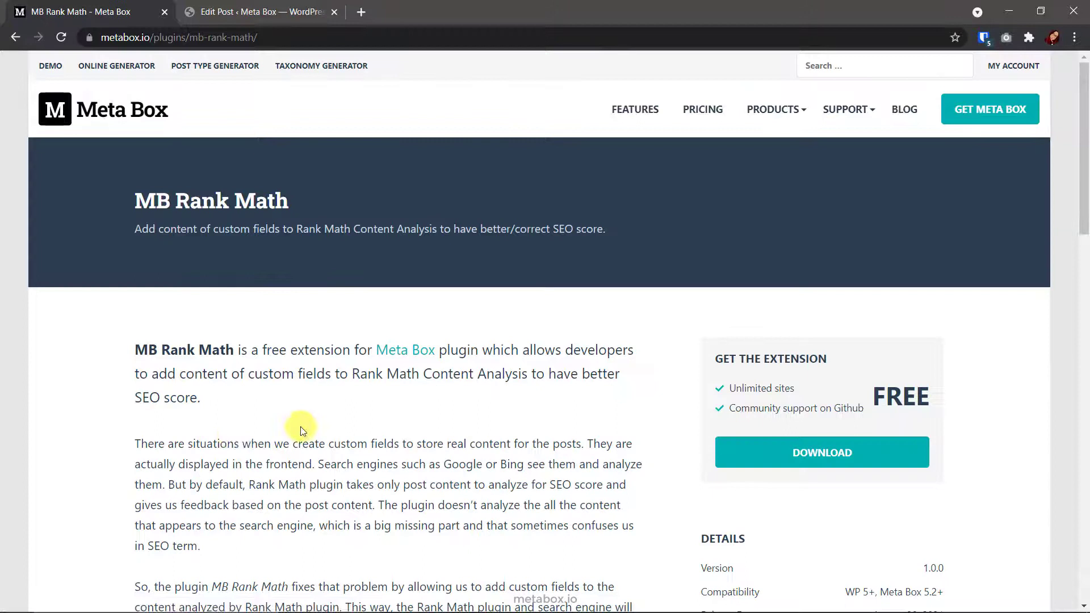
pyautogui.moveTo(320, 422)
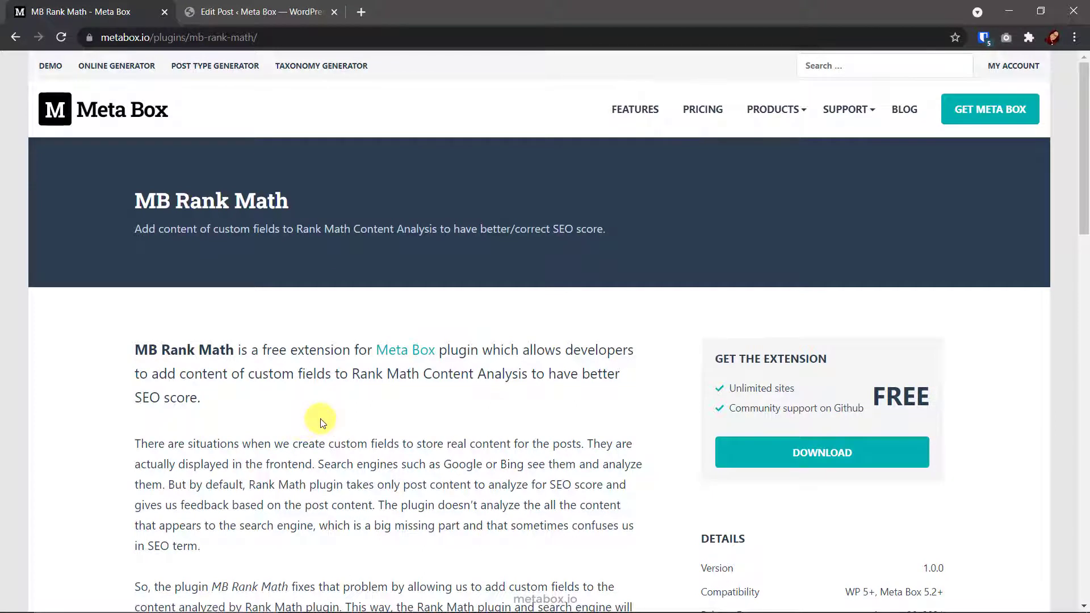
pyautogui.moveTo(400, 382)
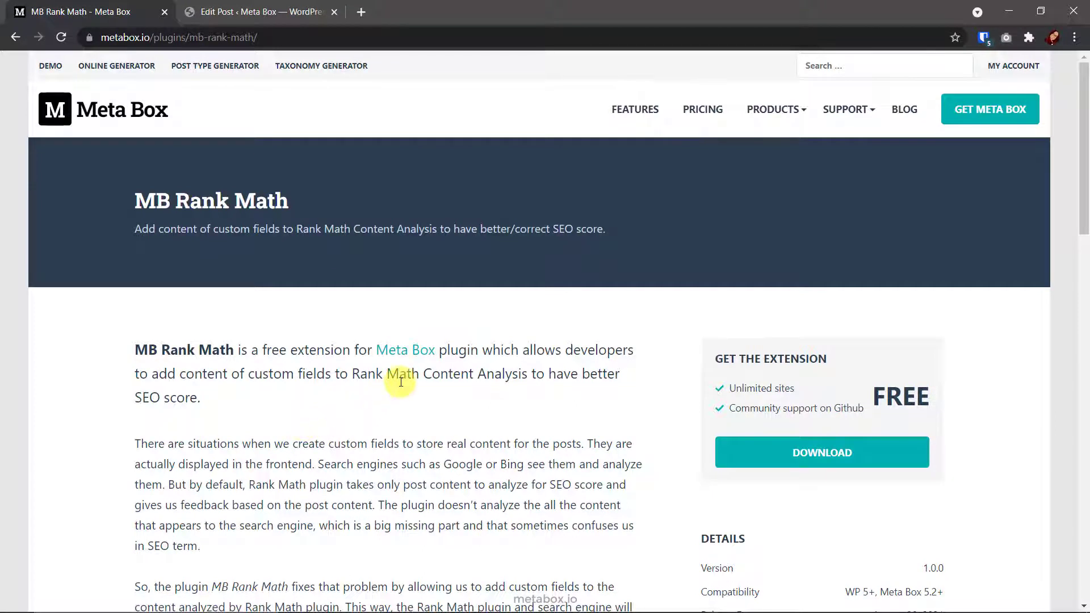
pyautogui.moveTo(401, 390)
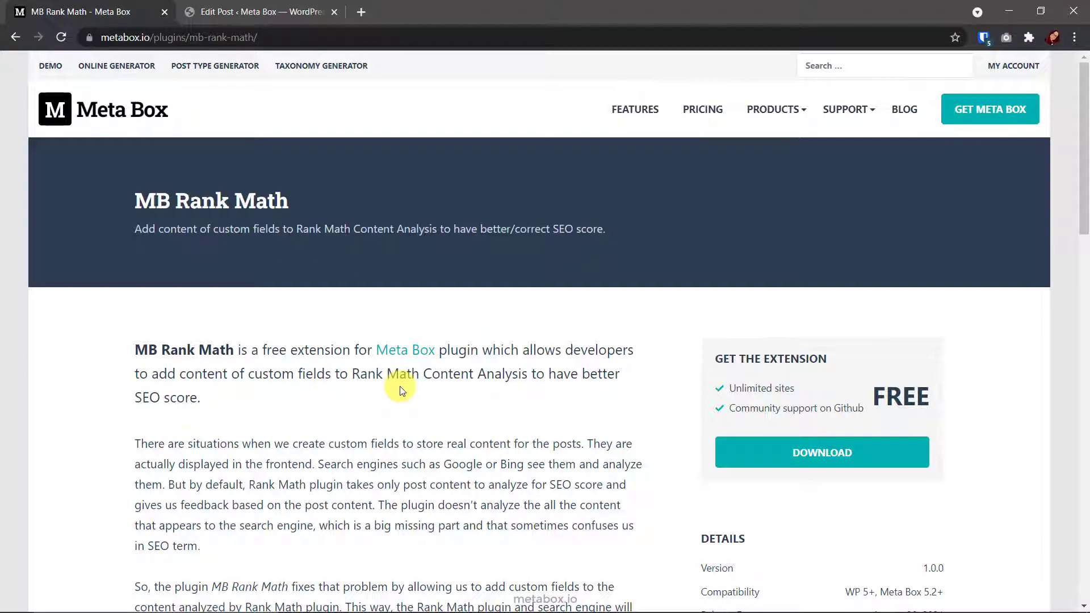
pyautogui.moveTo(906, 422)
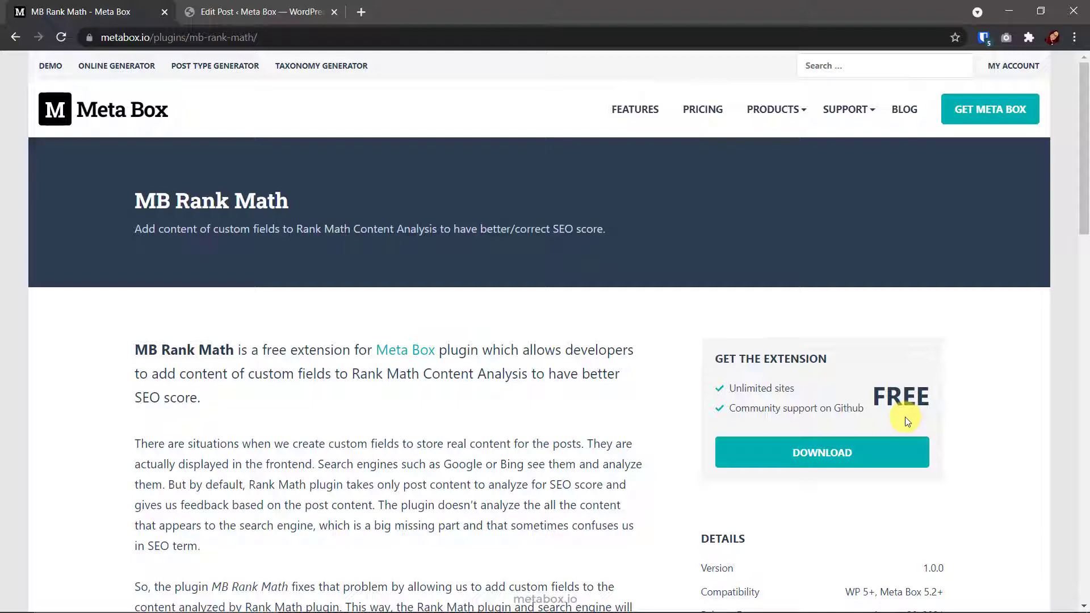
pyautogui.moveTo(302, 7)
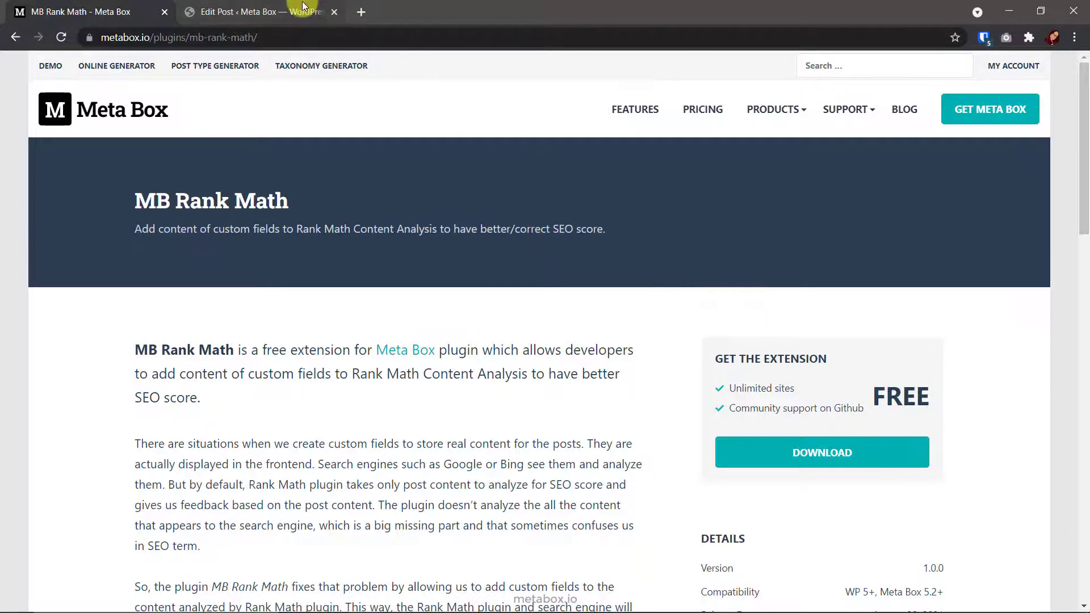
# View the Harry Potter post's Book Information meta box with its name, author, description, cover and review fields
pyautogui.click(258, 12)
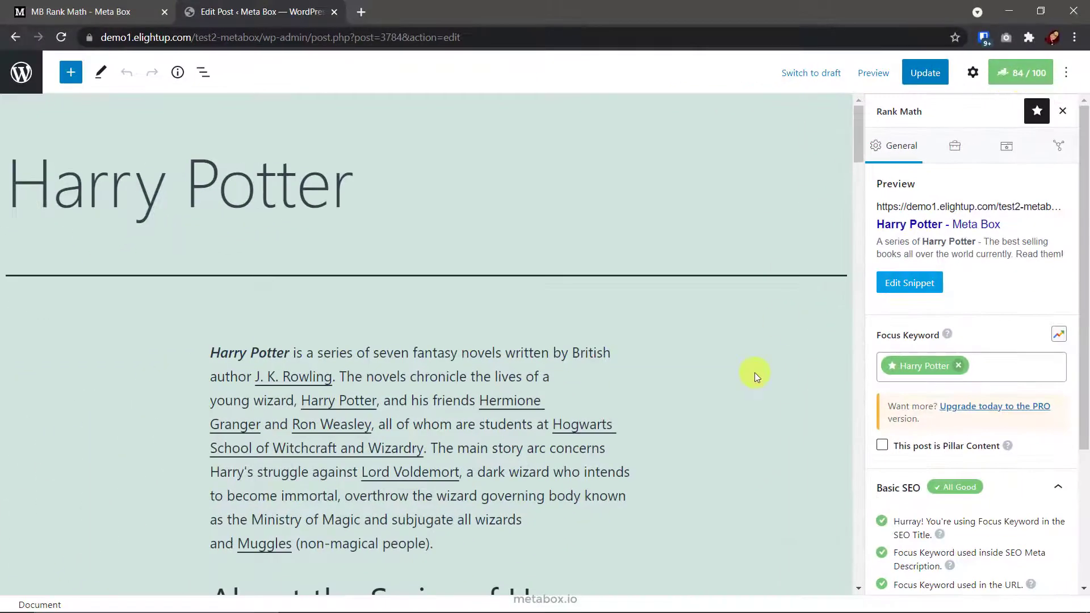
pyautogui.scroll(-3)
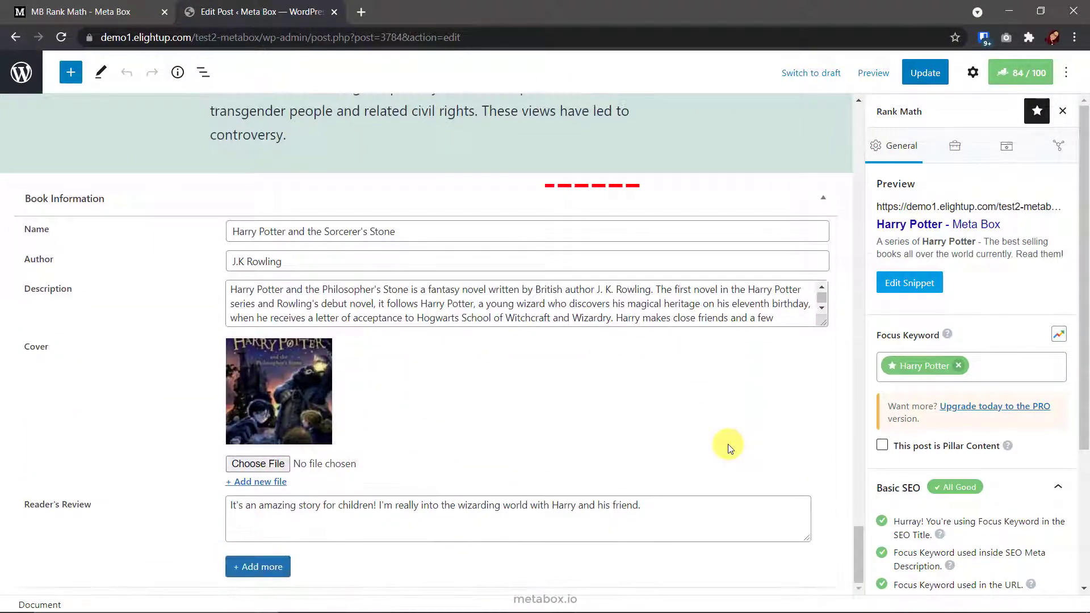
pyautogui.moveTo(212, 569)
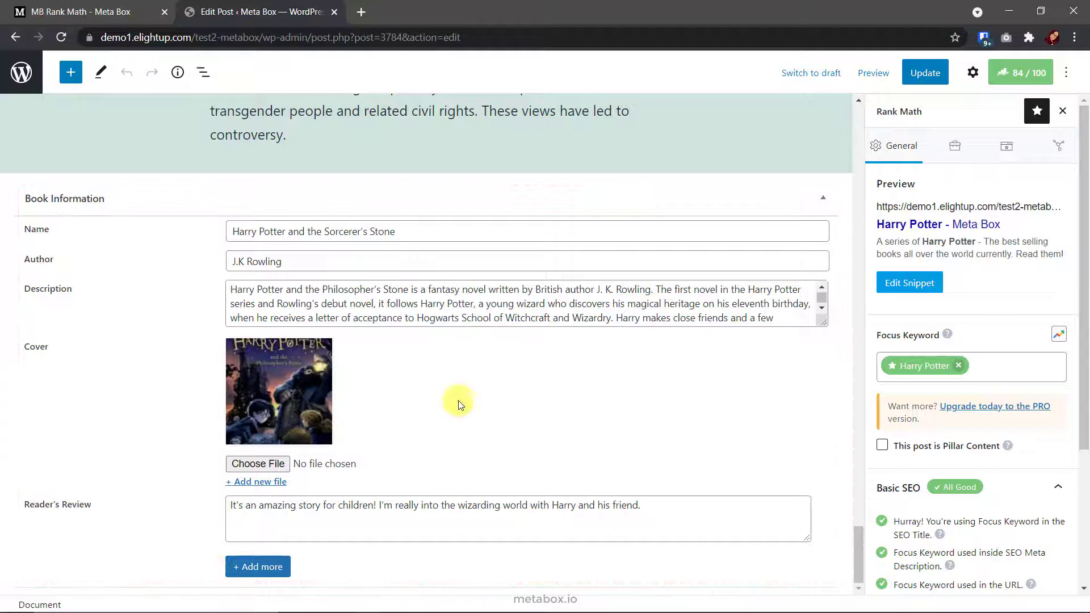
pyautogui.moveTo(545, 333)
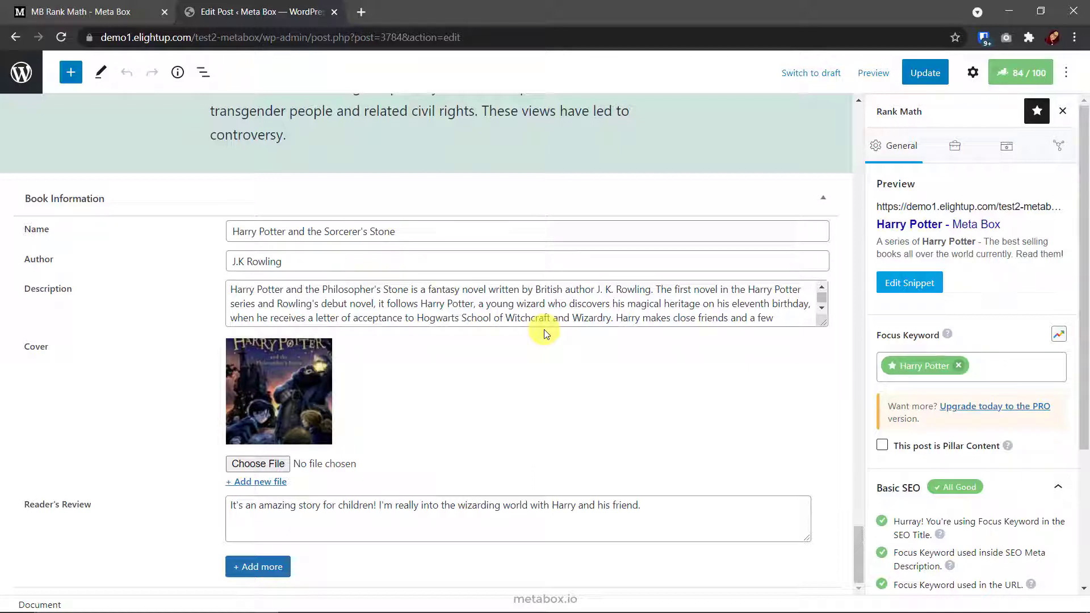
pyautogui.moveTo(928, 488)
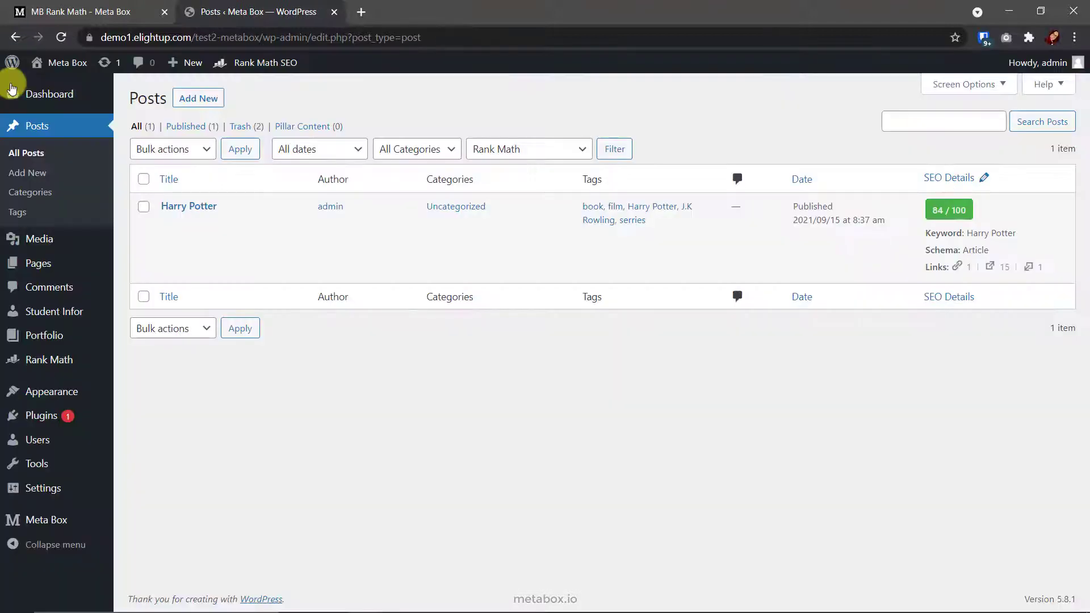
# Show Installed Plugins, with Meta Box, Meta Box AIO and Rank Math SEO active
pyautogui.click(41, 416)
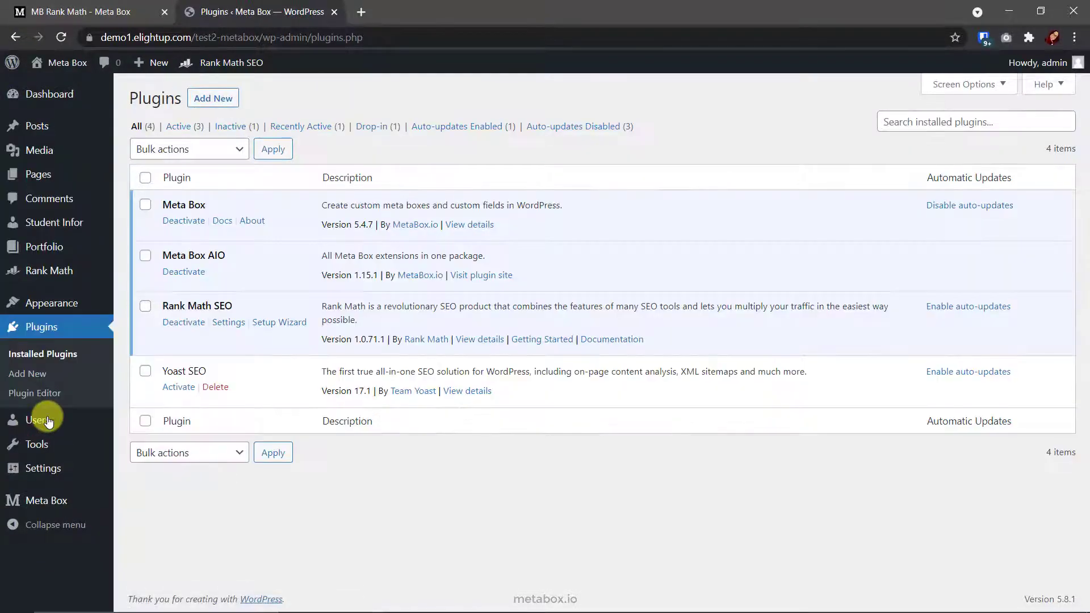
pyautogui.moveTo(213, 212)
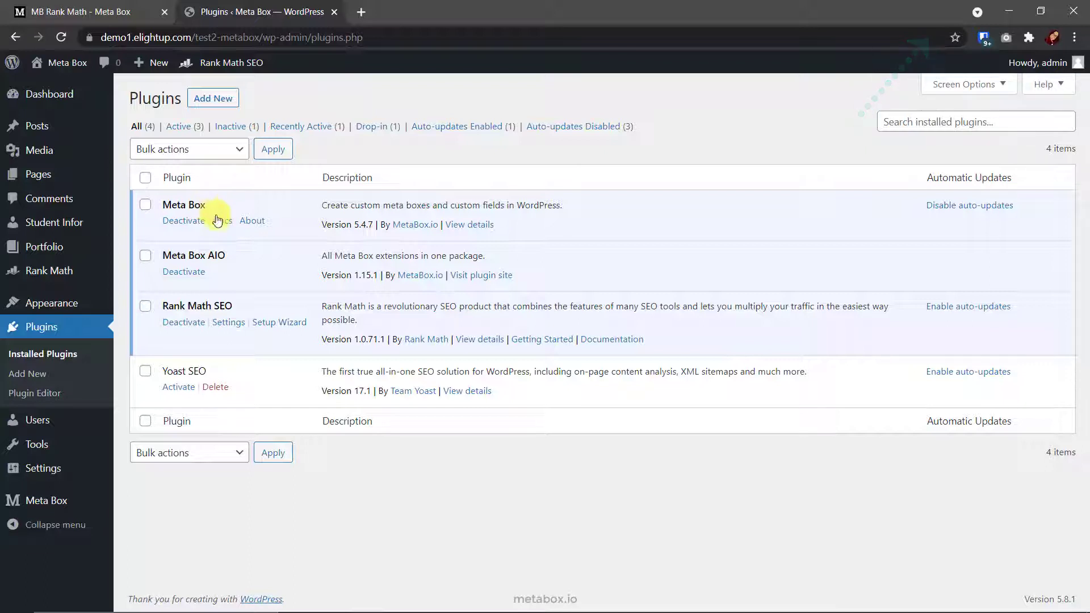
pyautogui.moveTo(234, 259)
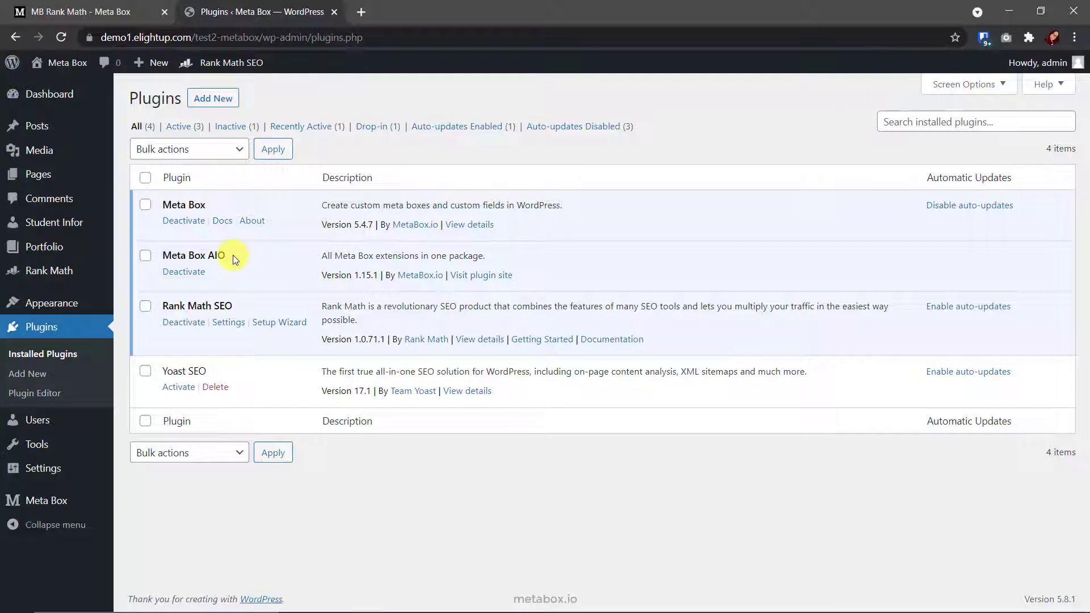
# Enable MB Rank Math in Meta Box > Extensions and save the settings
pyautogui.click(47, 500)
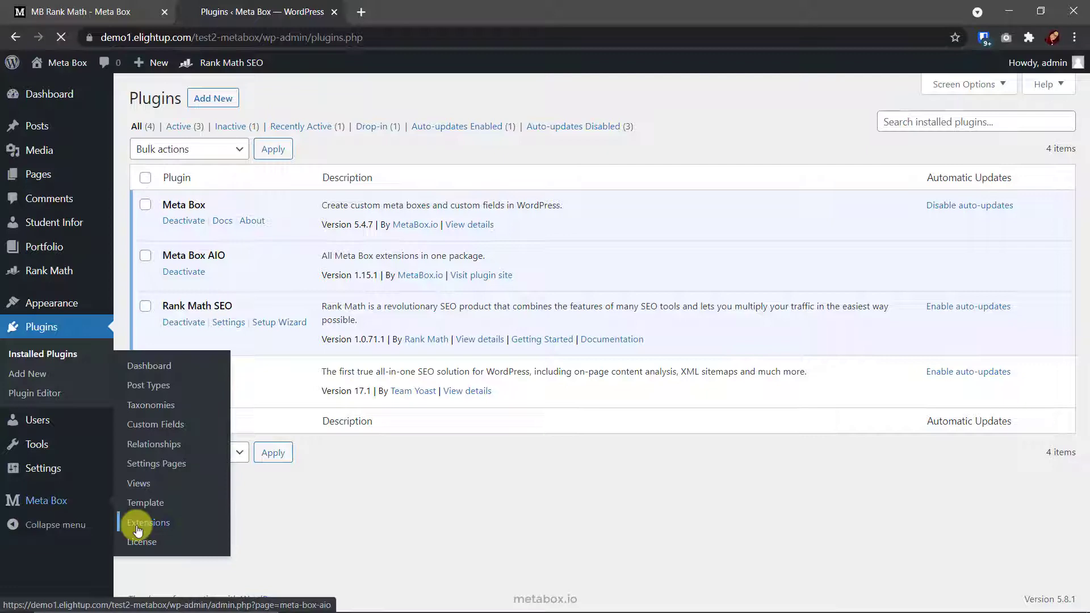
pyautogui.click(148, 522)
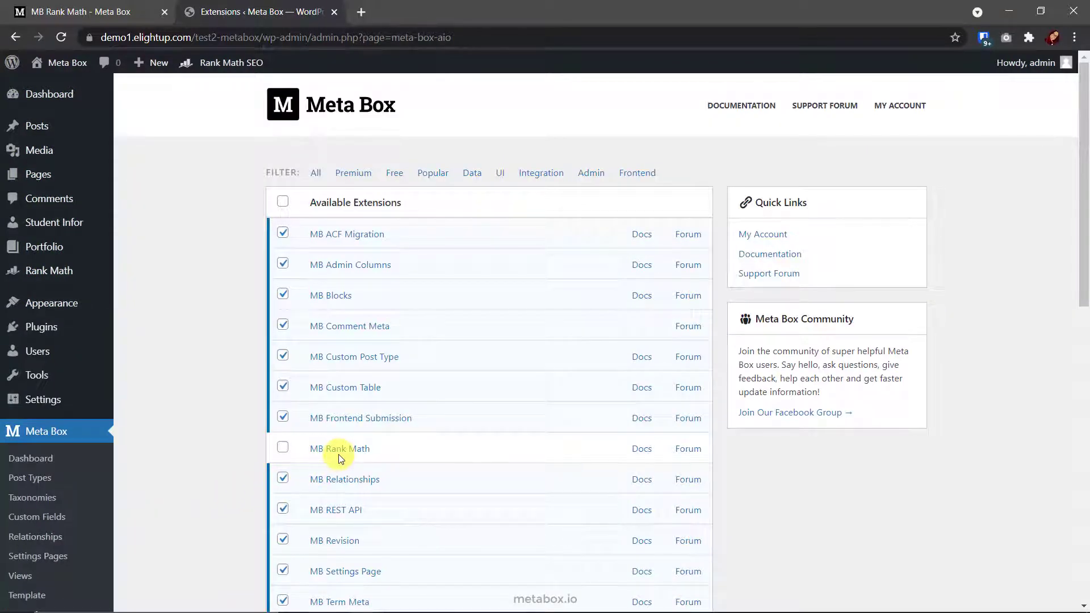
pyautogui.click(282, 448)
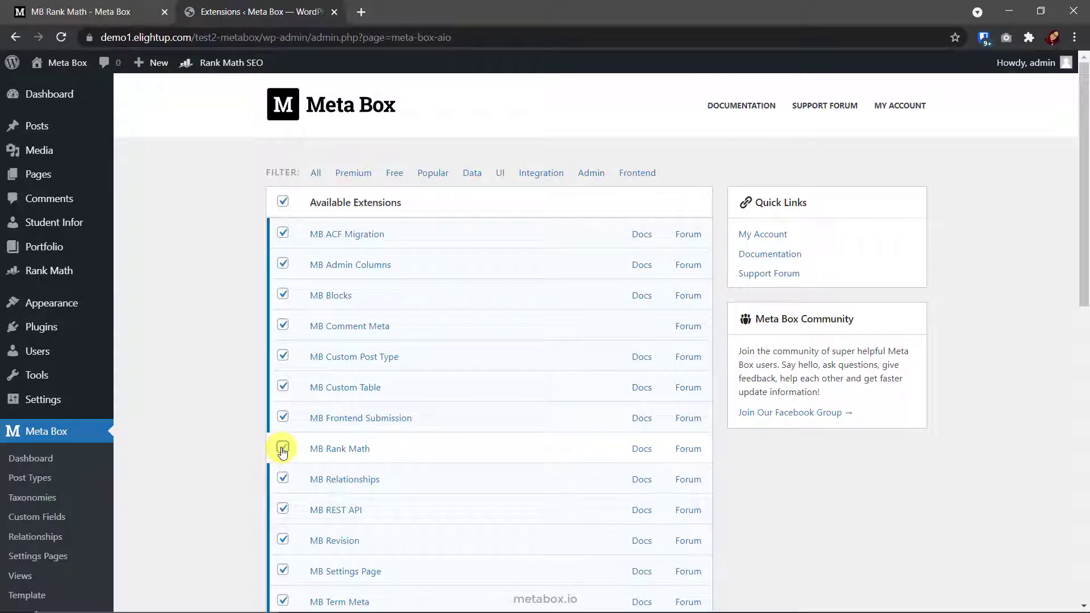
pyautogui.scroll(-3)
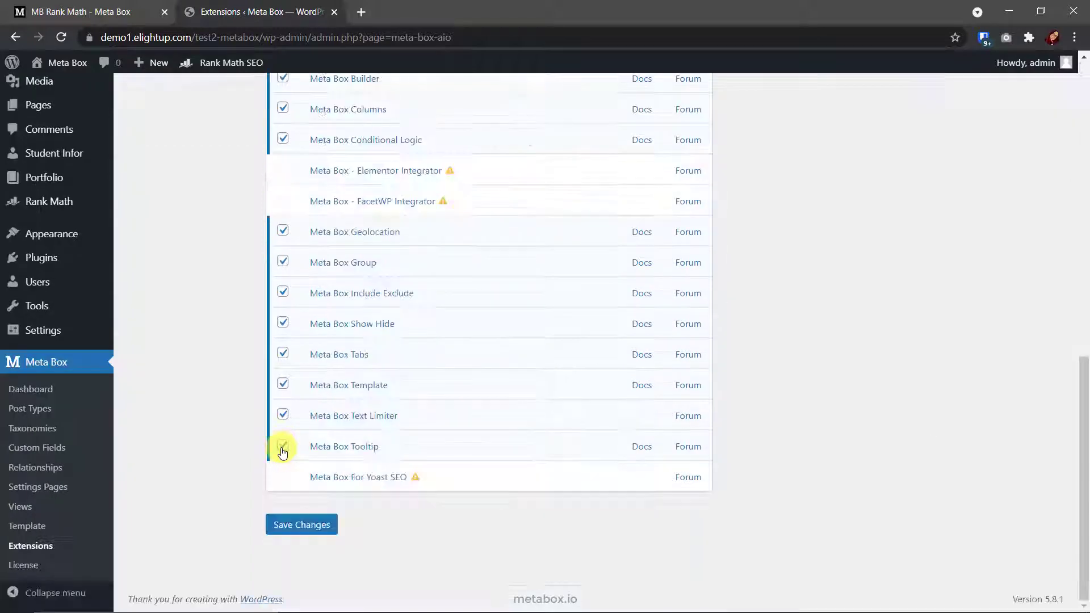
pyautogui.click(301, 524)
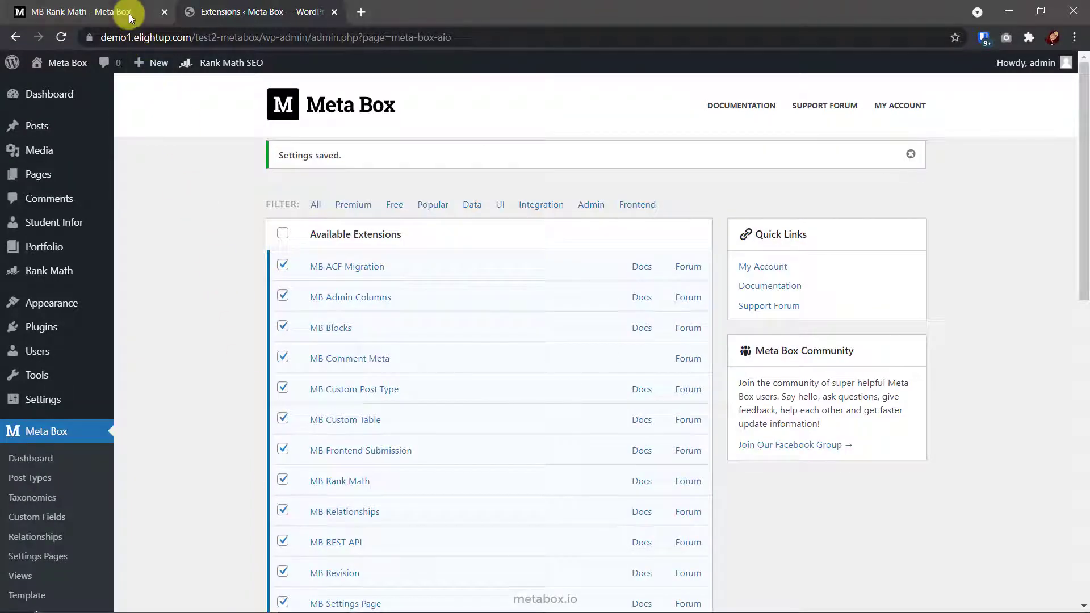
pyautogui.click(640, 480)
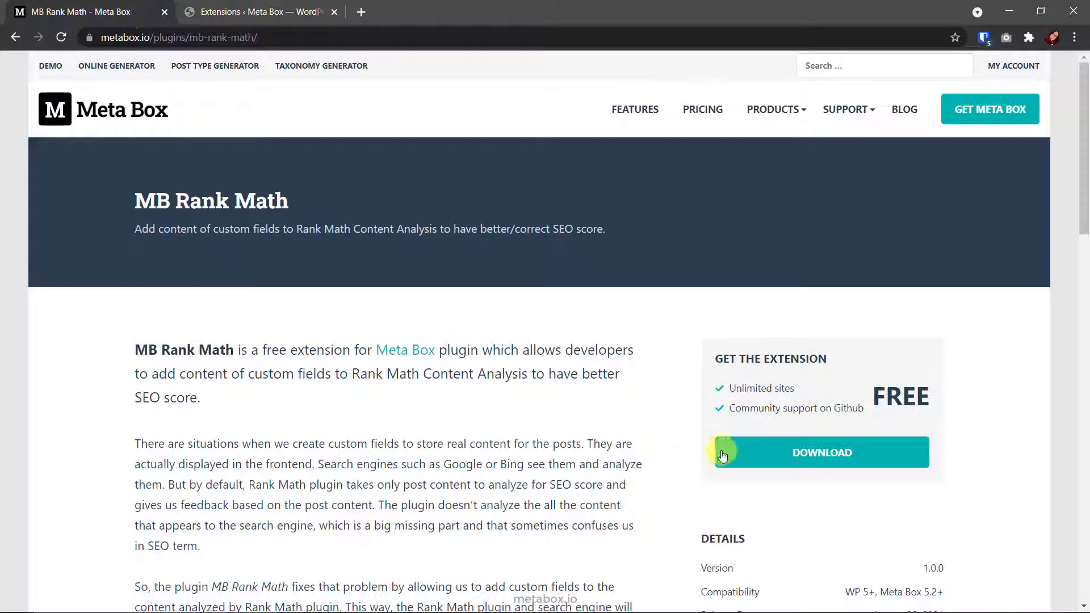
pyautogui.click(821, 453)
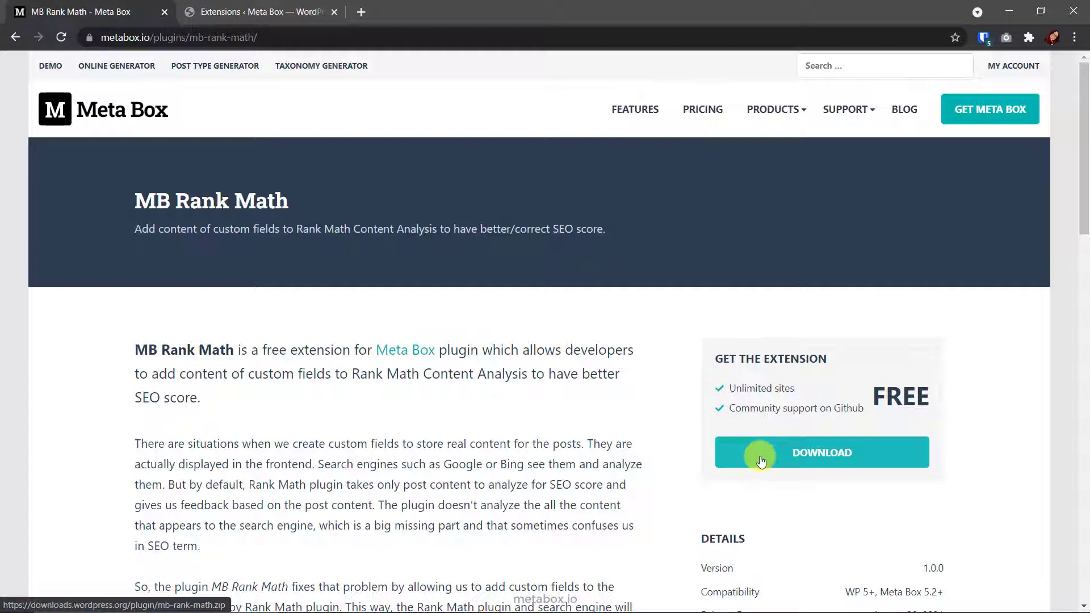
pyautogui.click(257, 11)
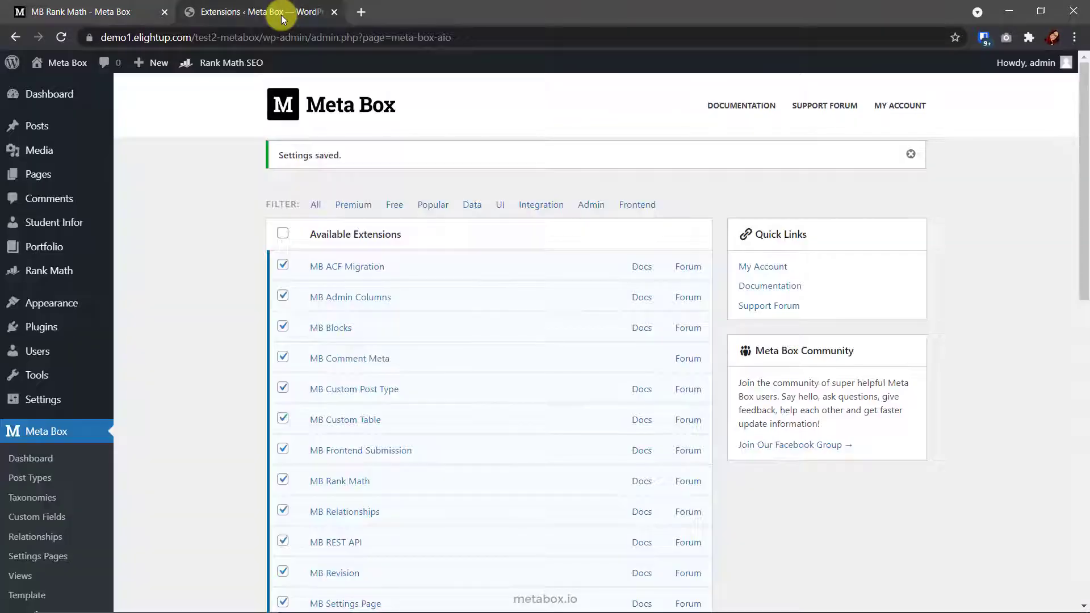
# Open the Book Information group in Meta Box > Custom Fields and show its Fields list
pyautogui.click(36, 516)
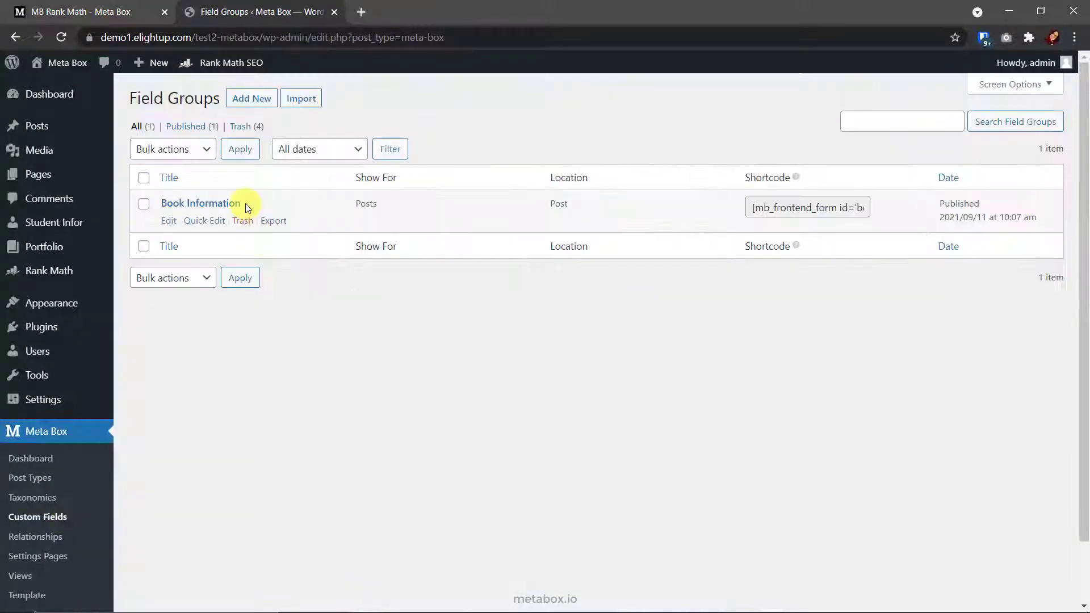
pyautogui.click(196, 203)
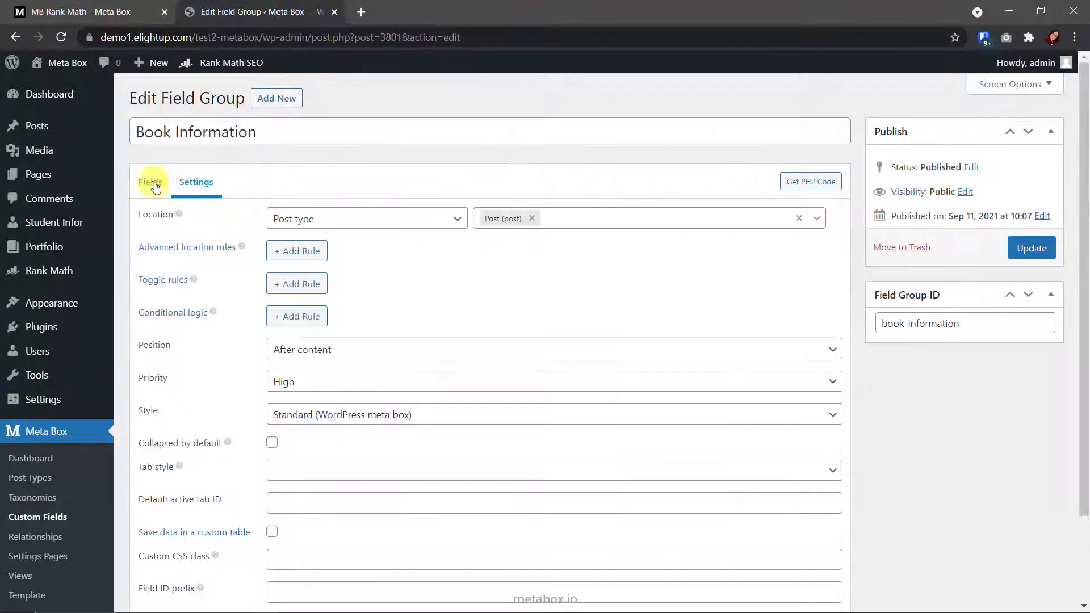
pyautogui.click(150, 181)
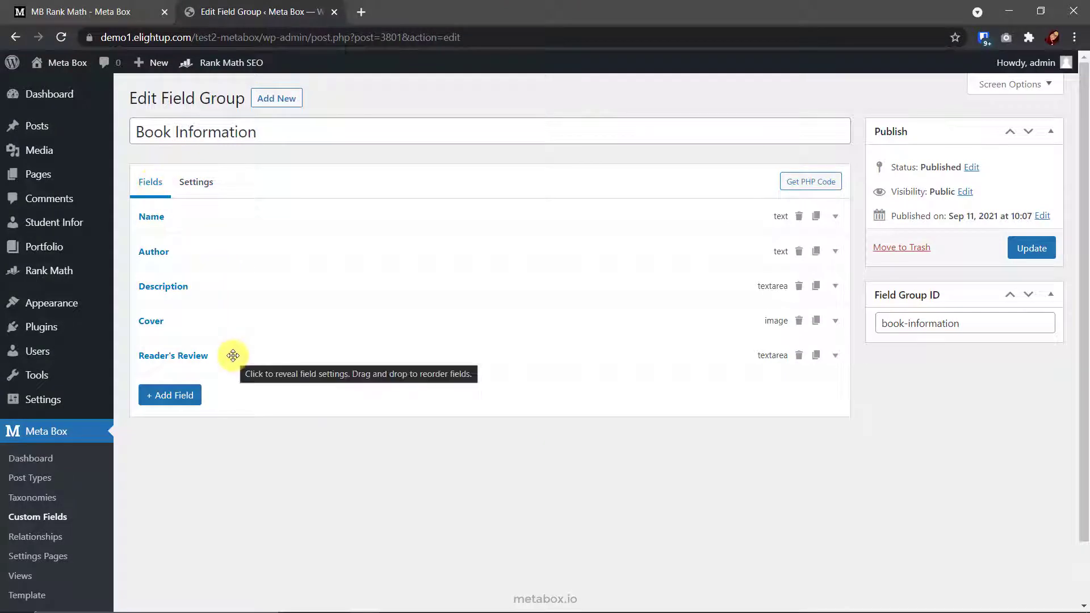
pyautogui.moveTo(213, 286)
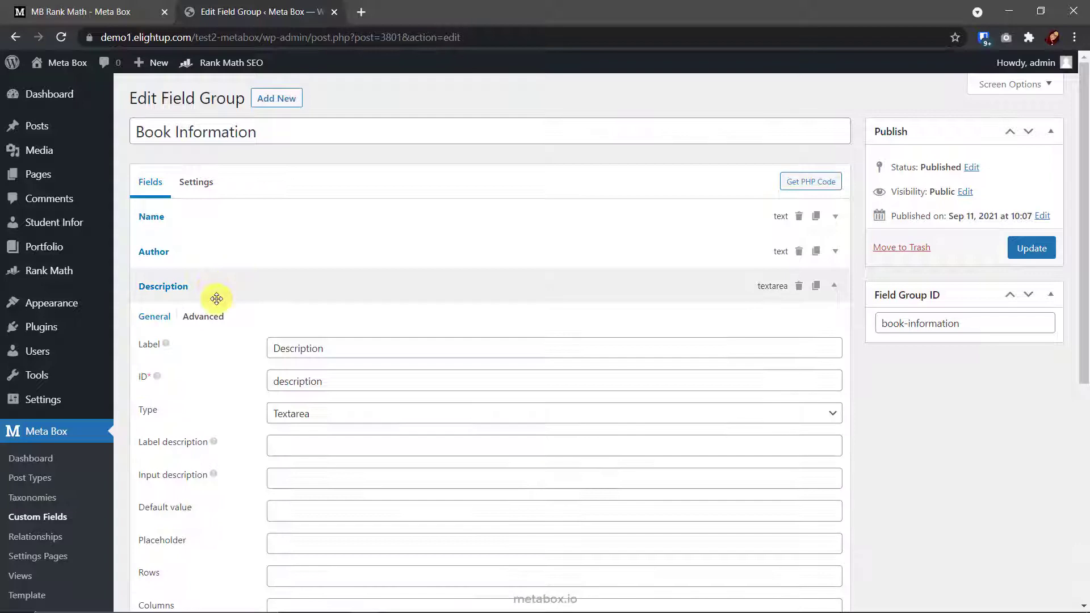
# Add a rank_math_analysis = true custom setting under the Description field's Advanced settings and update the group
pyautogui.click(202, 317)
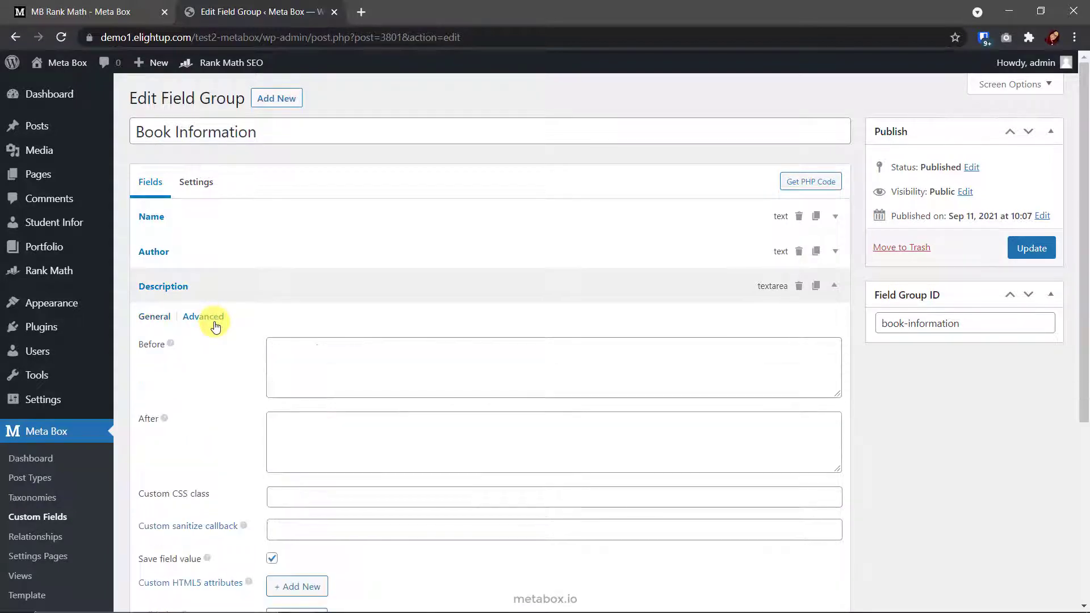
pyautogui.scroll(-3)
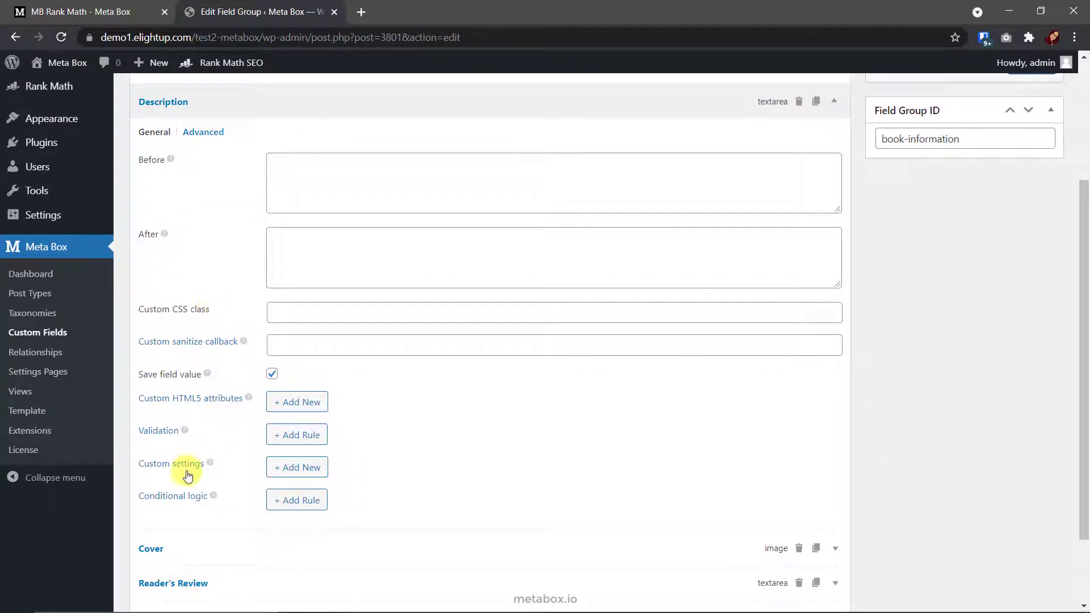
pyautogui.click(296, 466)
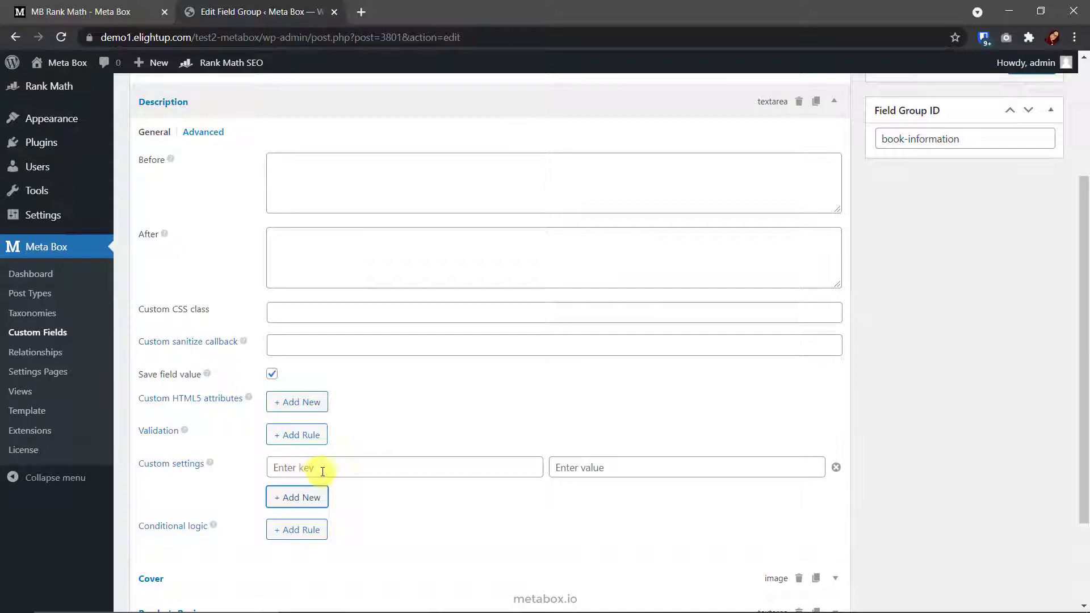
pyautogui.write('rank_math_analysis')
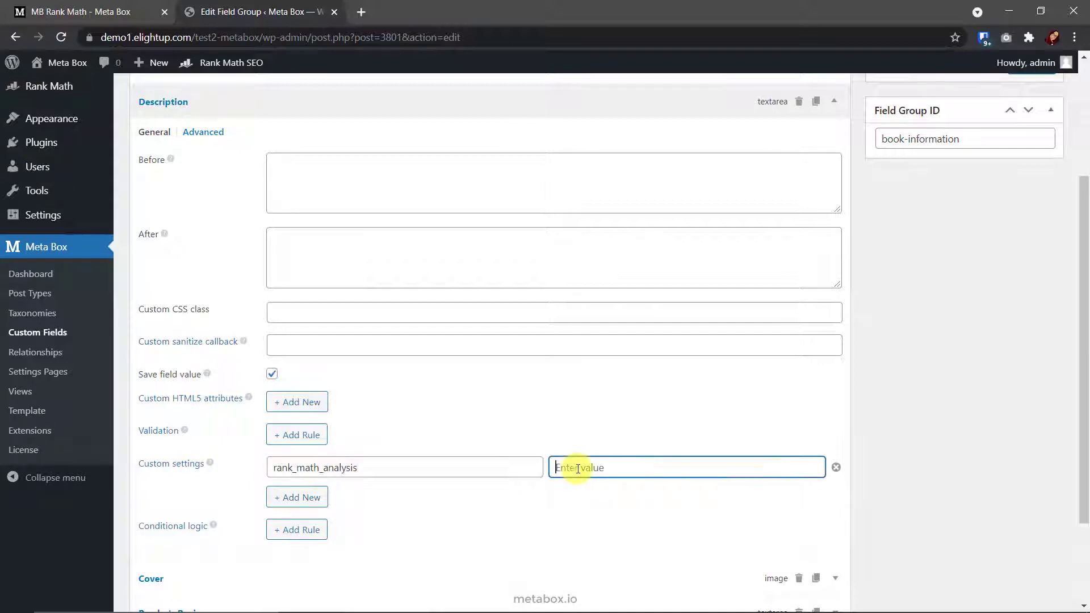
pyautogui.click(1031, 208)
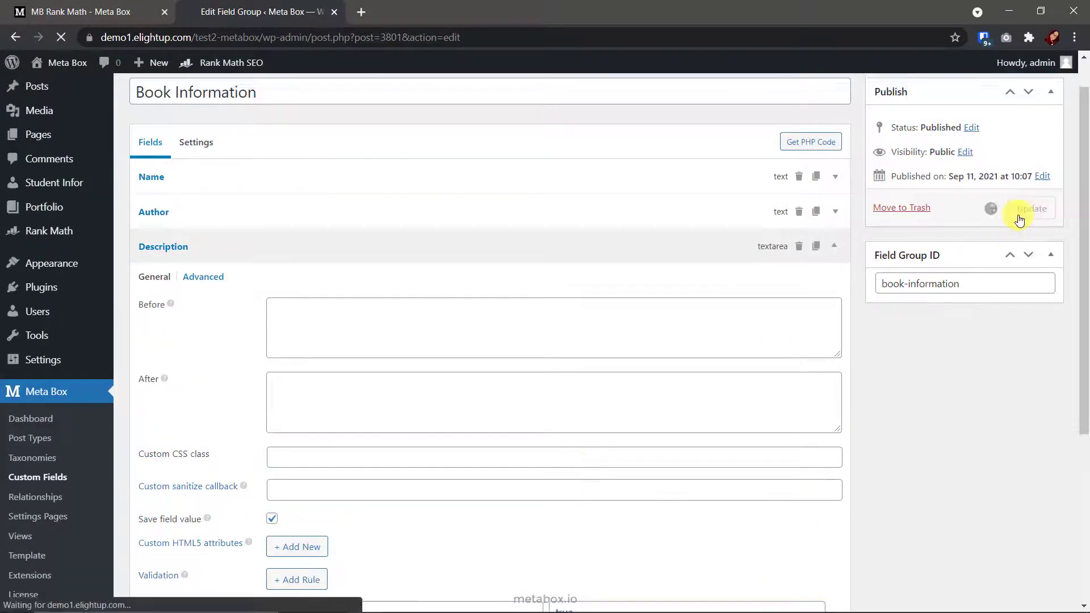
pyautogui.click(1032, 208)
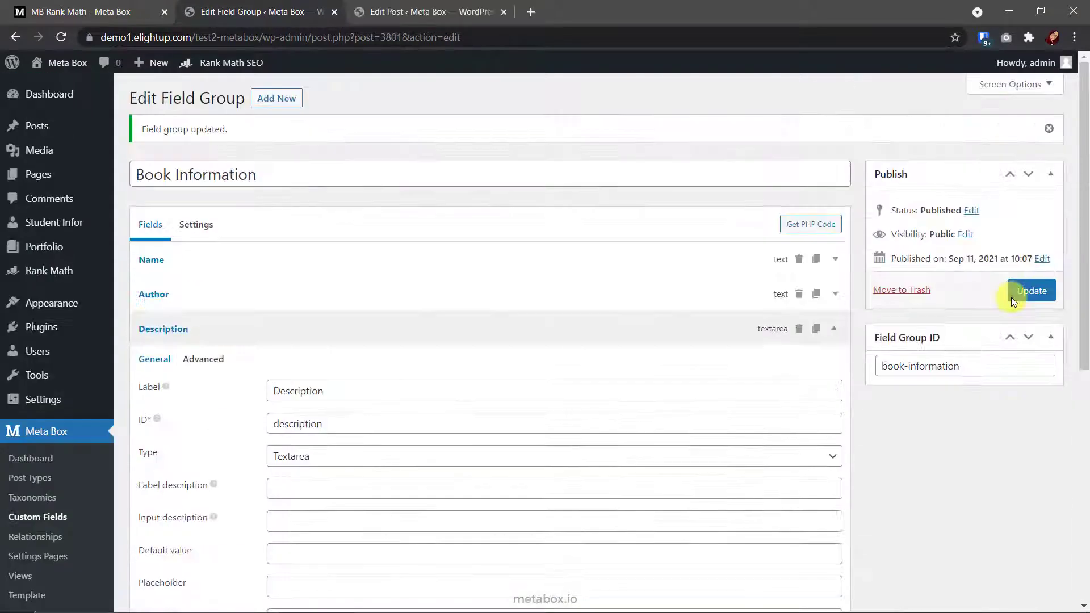
pyautogui.moveTo(566, 51)
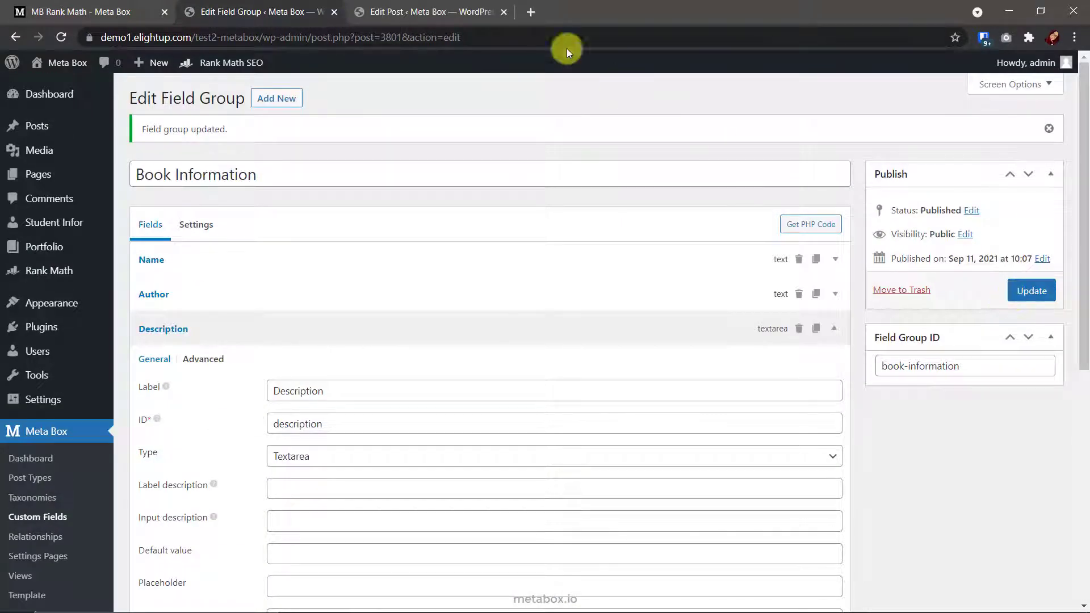
# Check the Harry Potter post's Rank Math word count of 1021 and the Book Information box
pyautogui.click(423, 12)
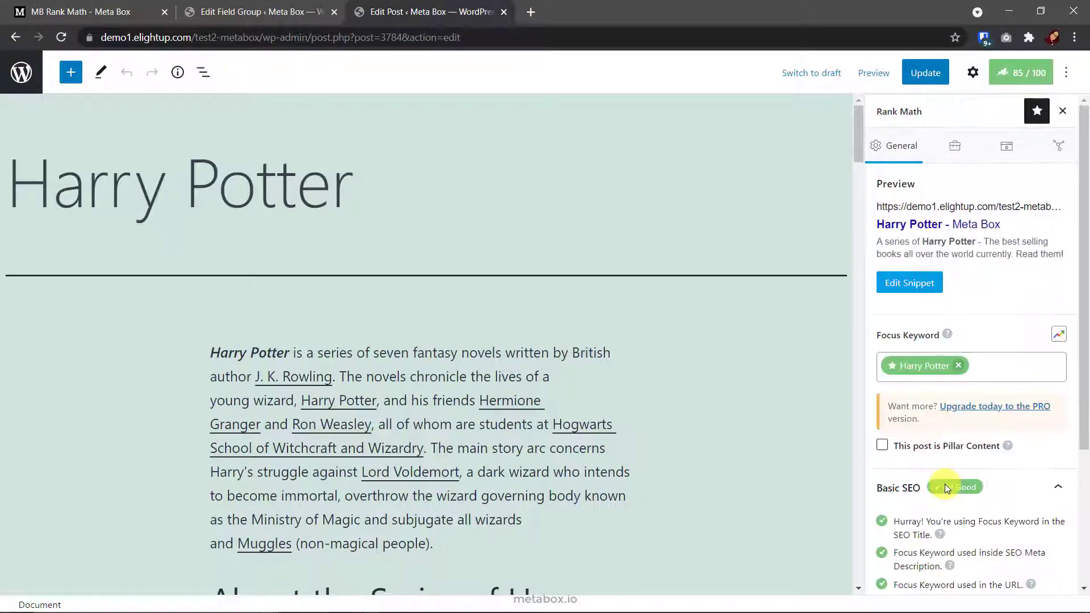
pyautogui.scroll(-3)
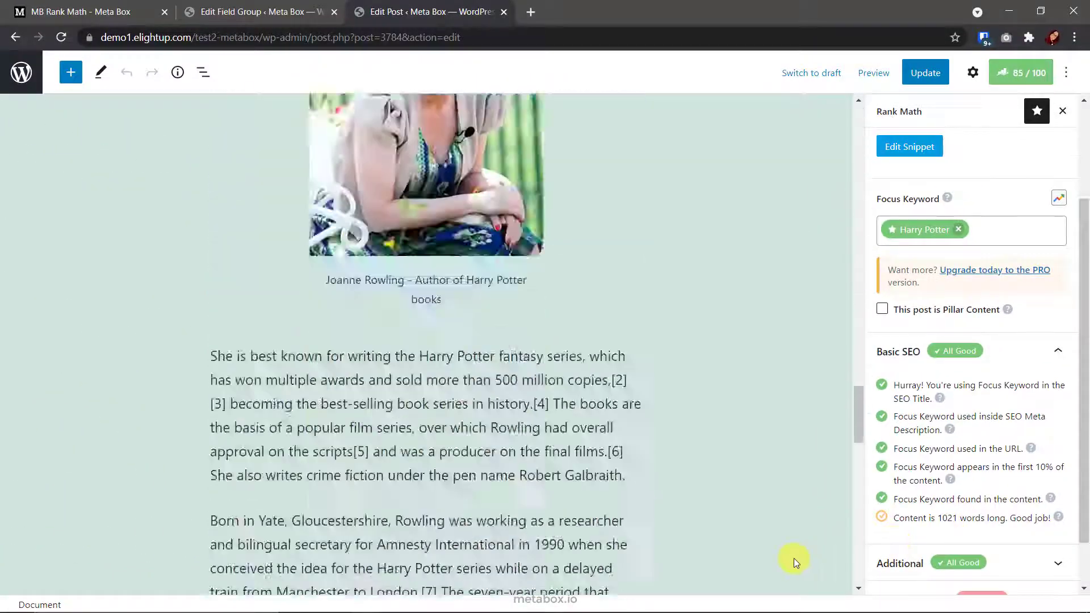
pyautogui.scroll(-3)
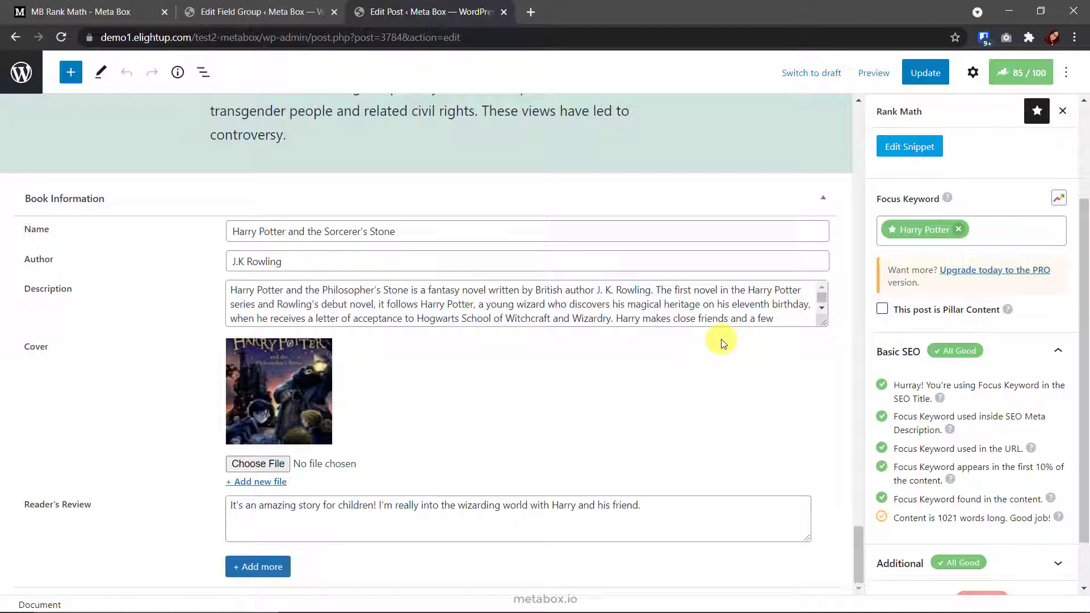
# Return to the MB Rank Math page on metabox.io and view its Usage notes
pyautogui.click(82, 12)
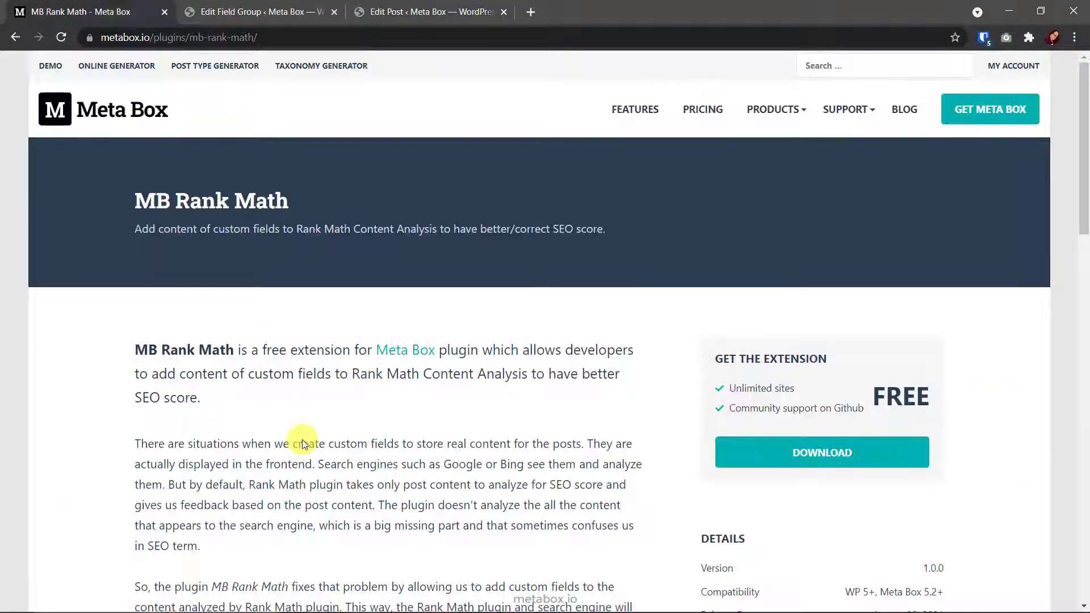
pyautogui.scroll(-3)
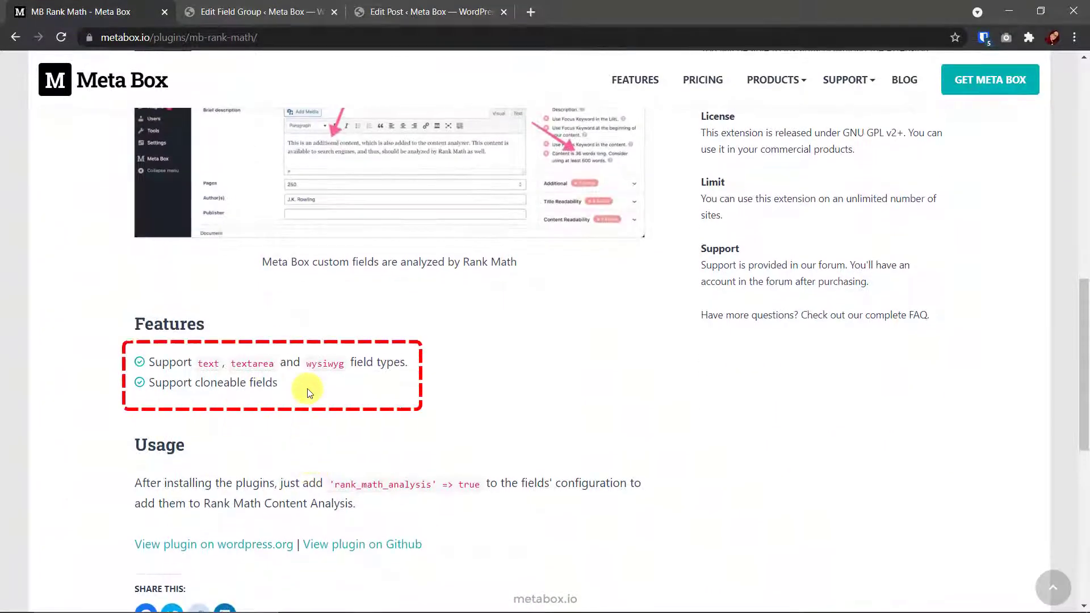